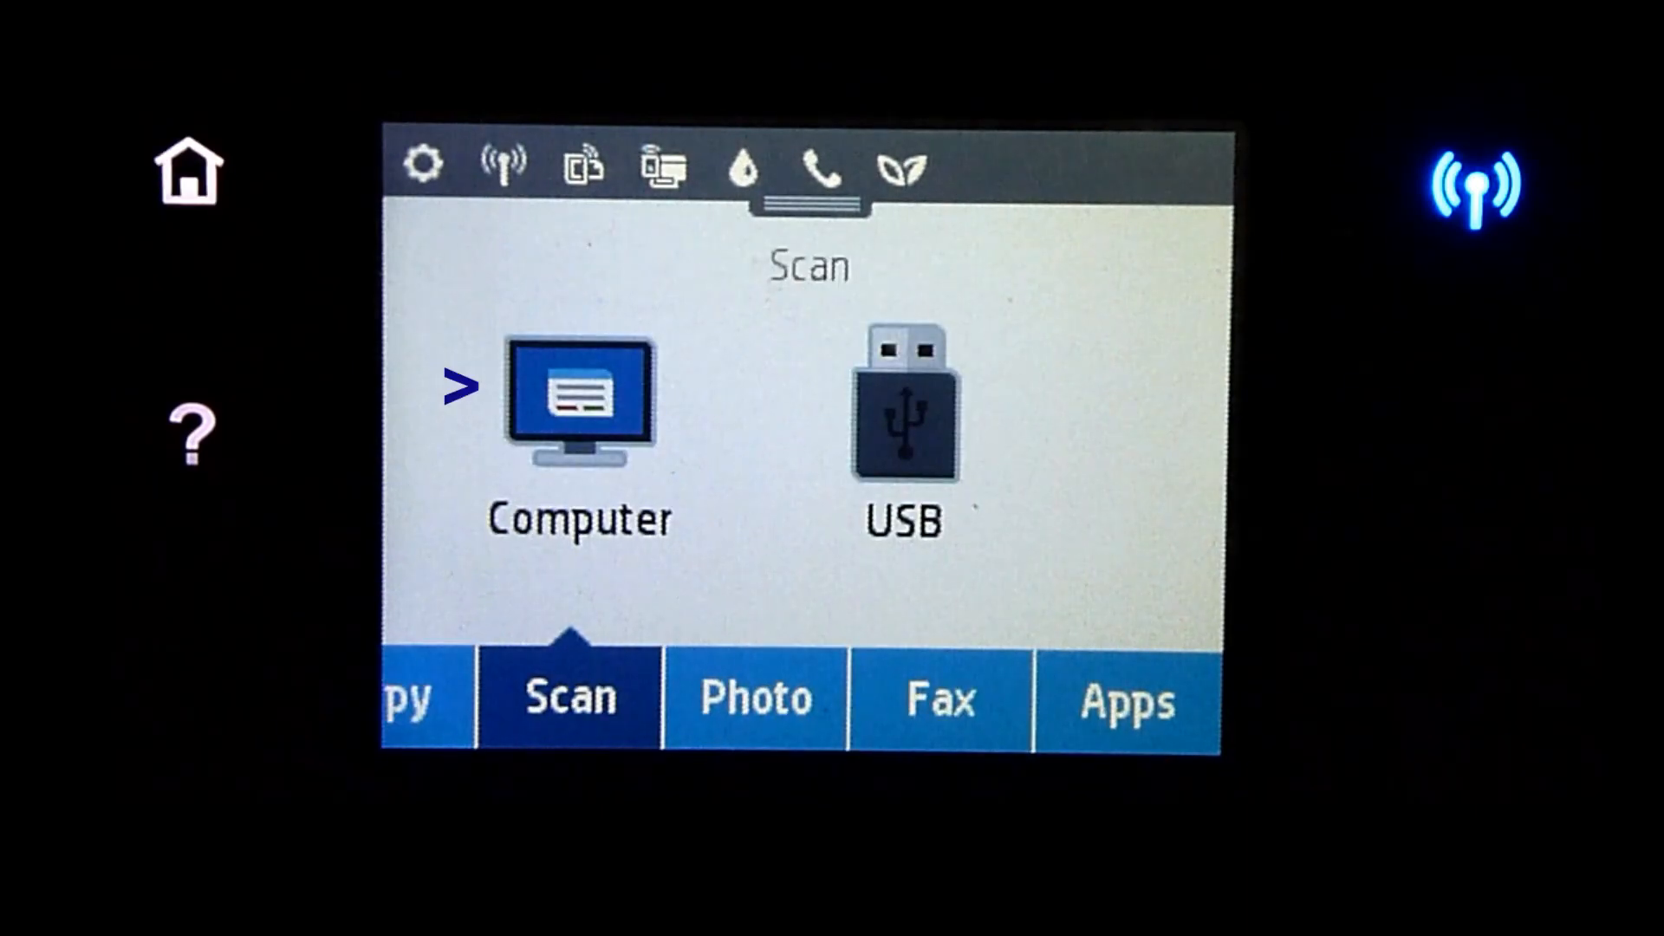
Scan page 1 from the glass to computer TG2020 using the Save as PDF shortcut
click(579, 404)
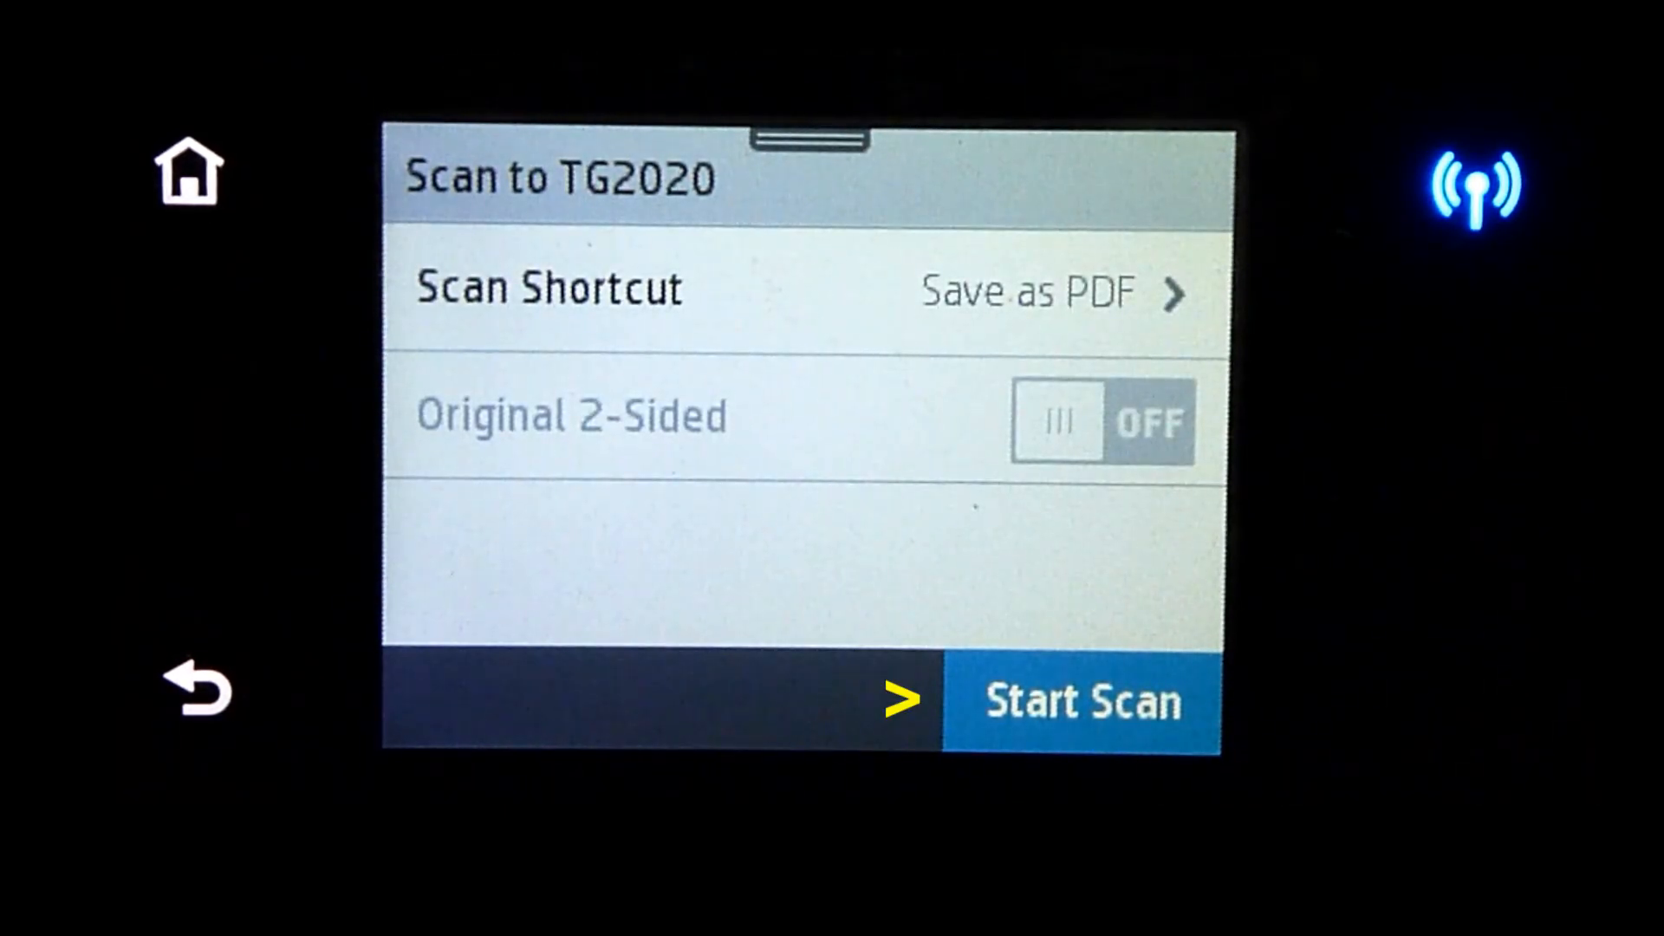
click(1079, 700)
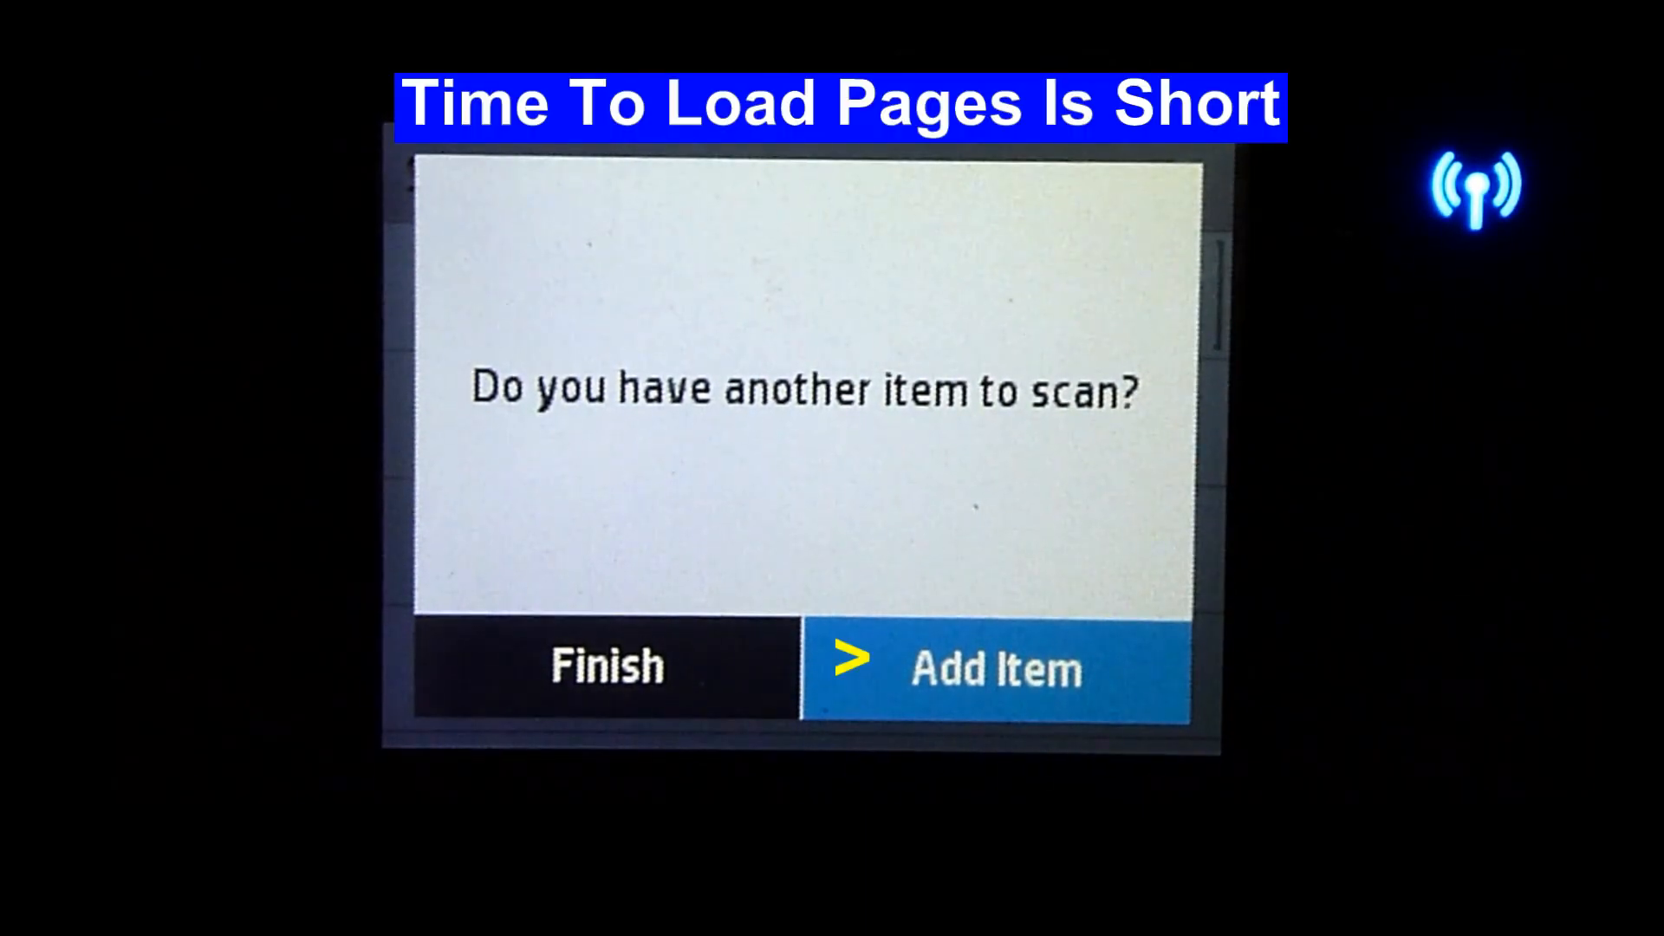
Add and scan page 2, then page 3, into the same scan job for TG2020
click(994, 669)
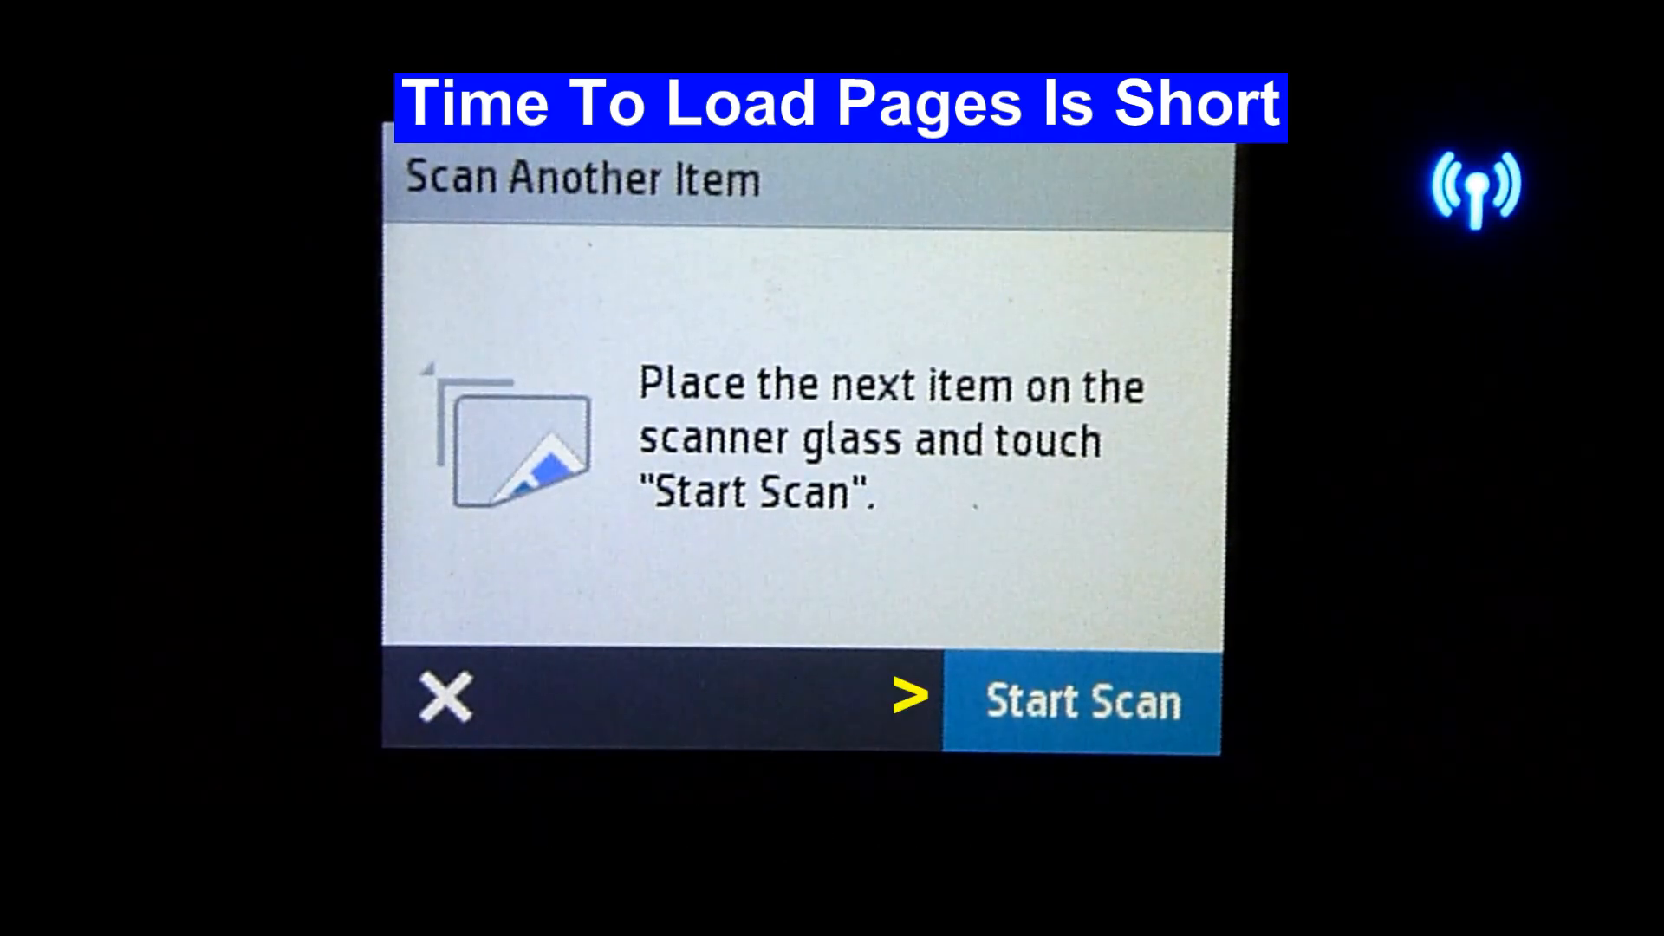
click(1080, 702)
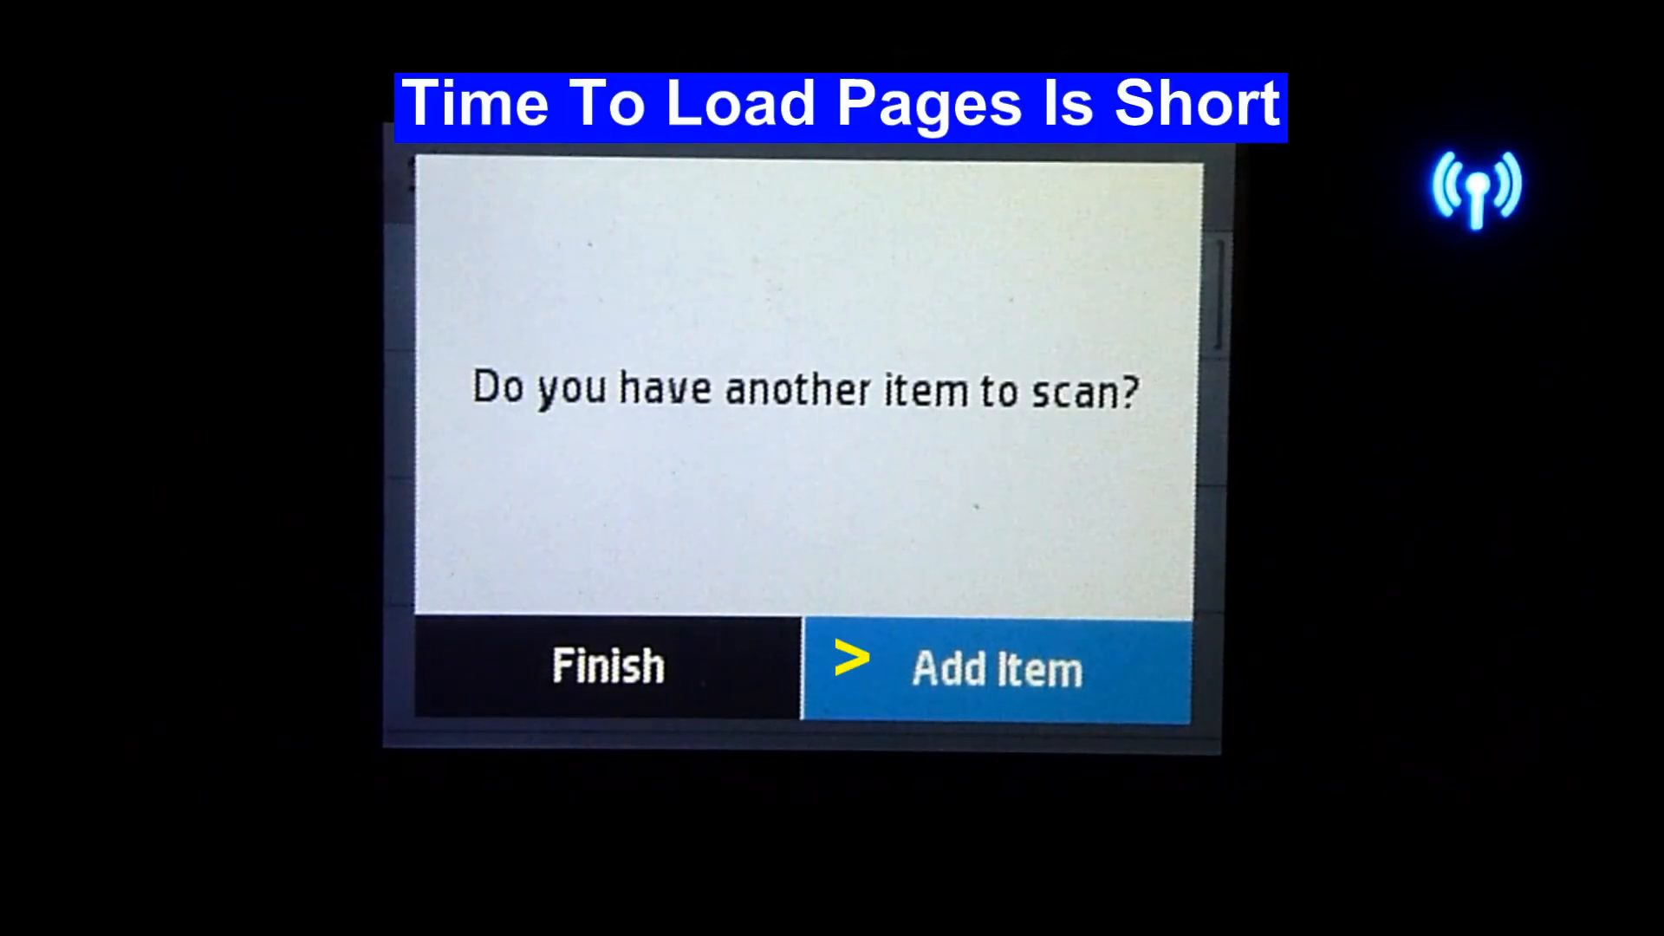
click(995, 669)
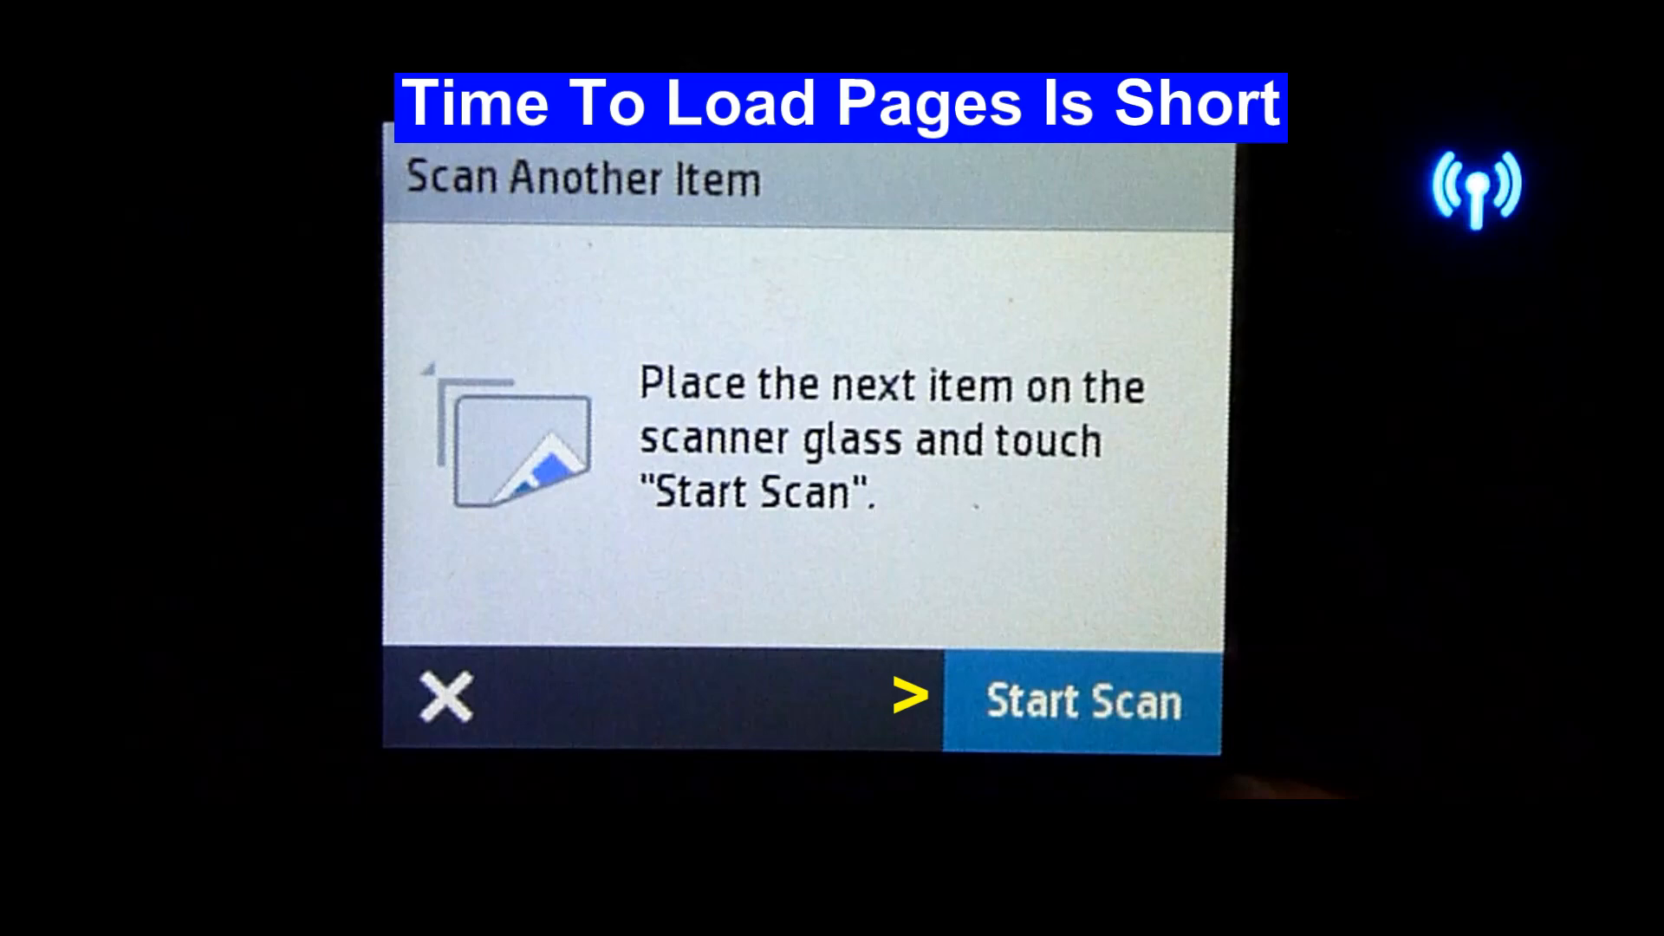
click(1081, 700)
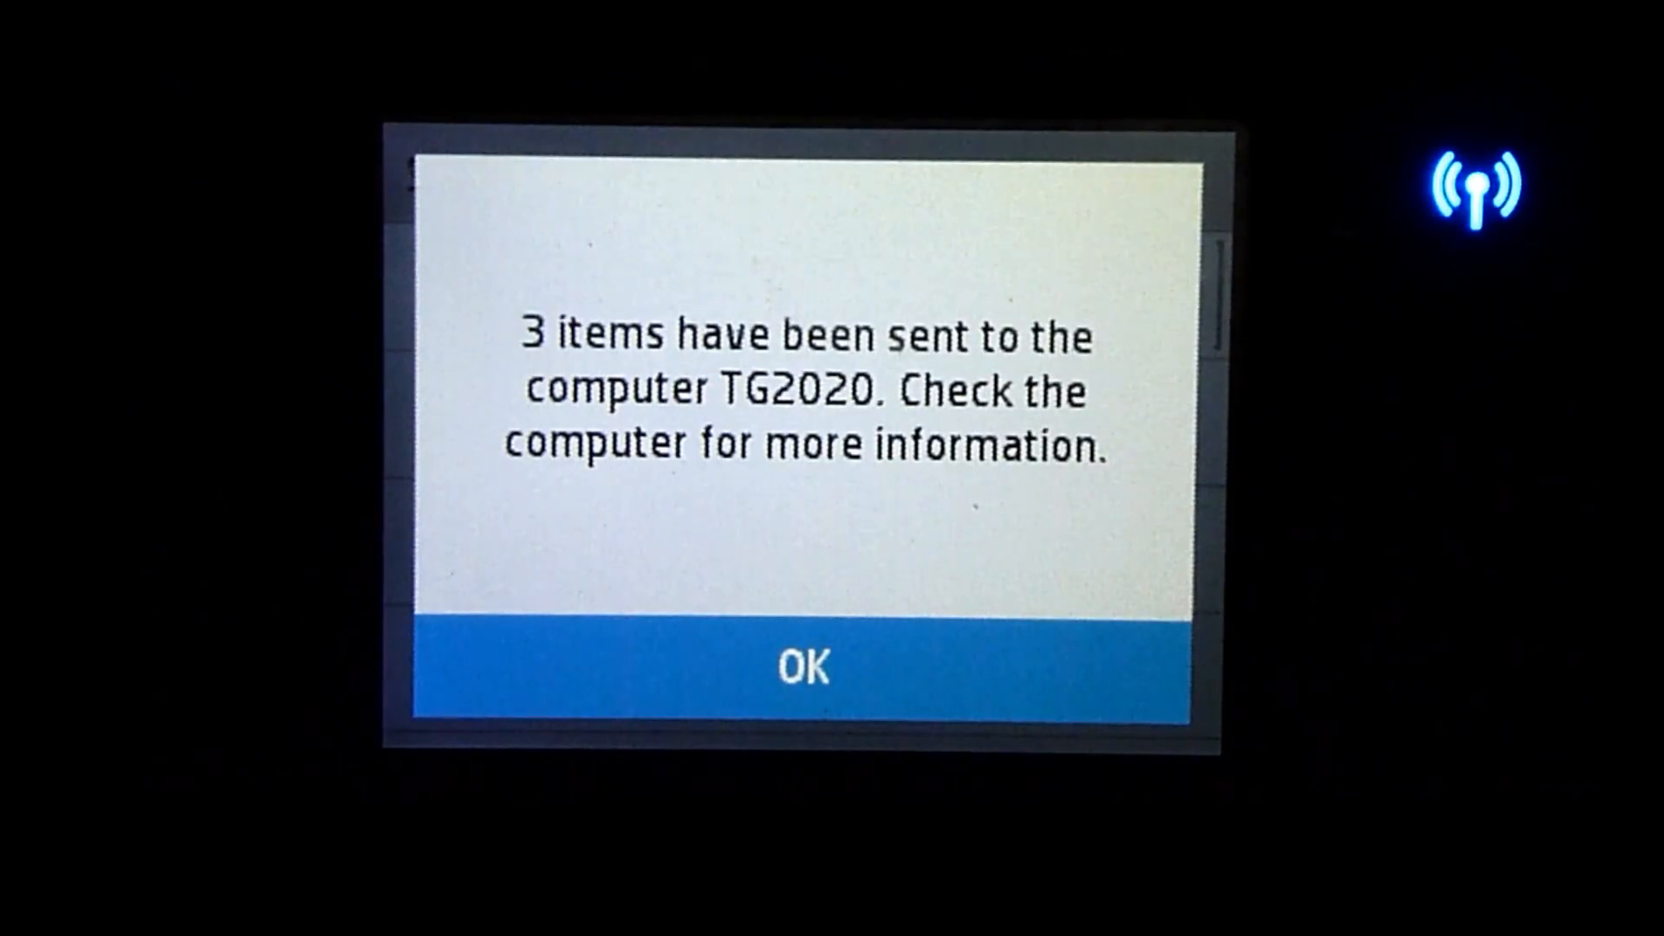
Confirm the '3 items have been sent' message so the Scan PDF lands in Documents
click(804, 667)
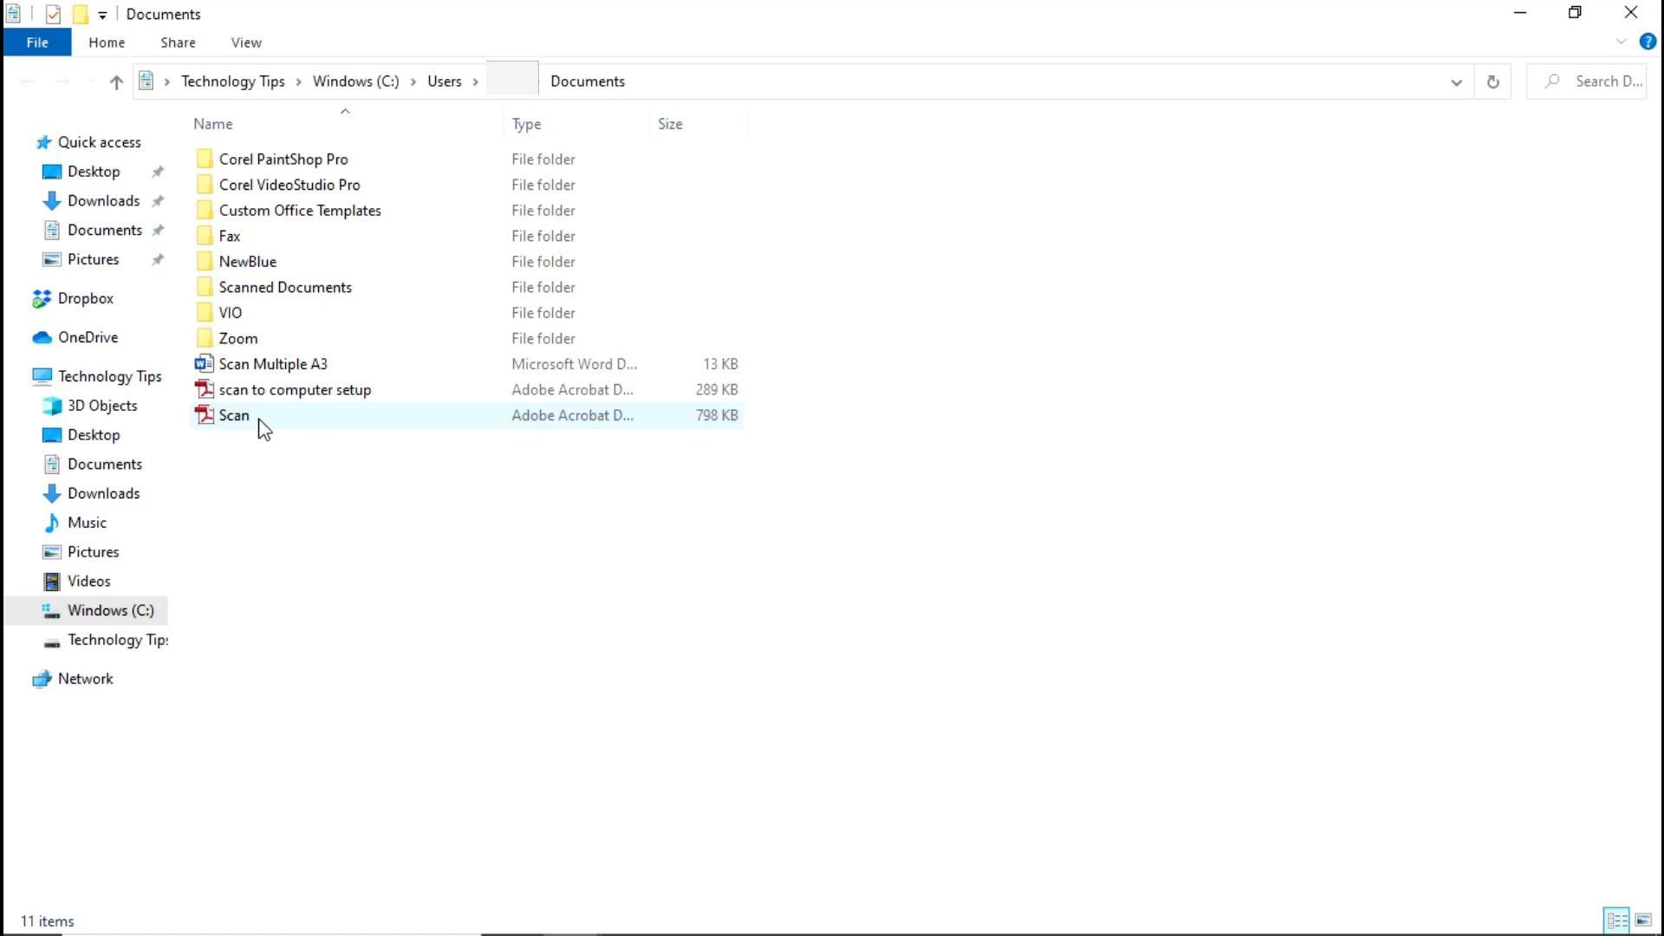
mouse_move(262, 415)
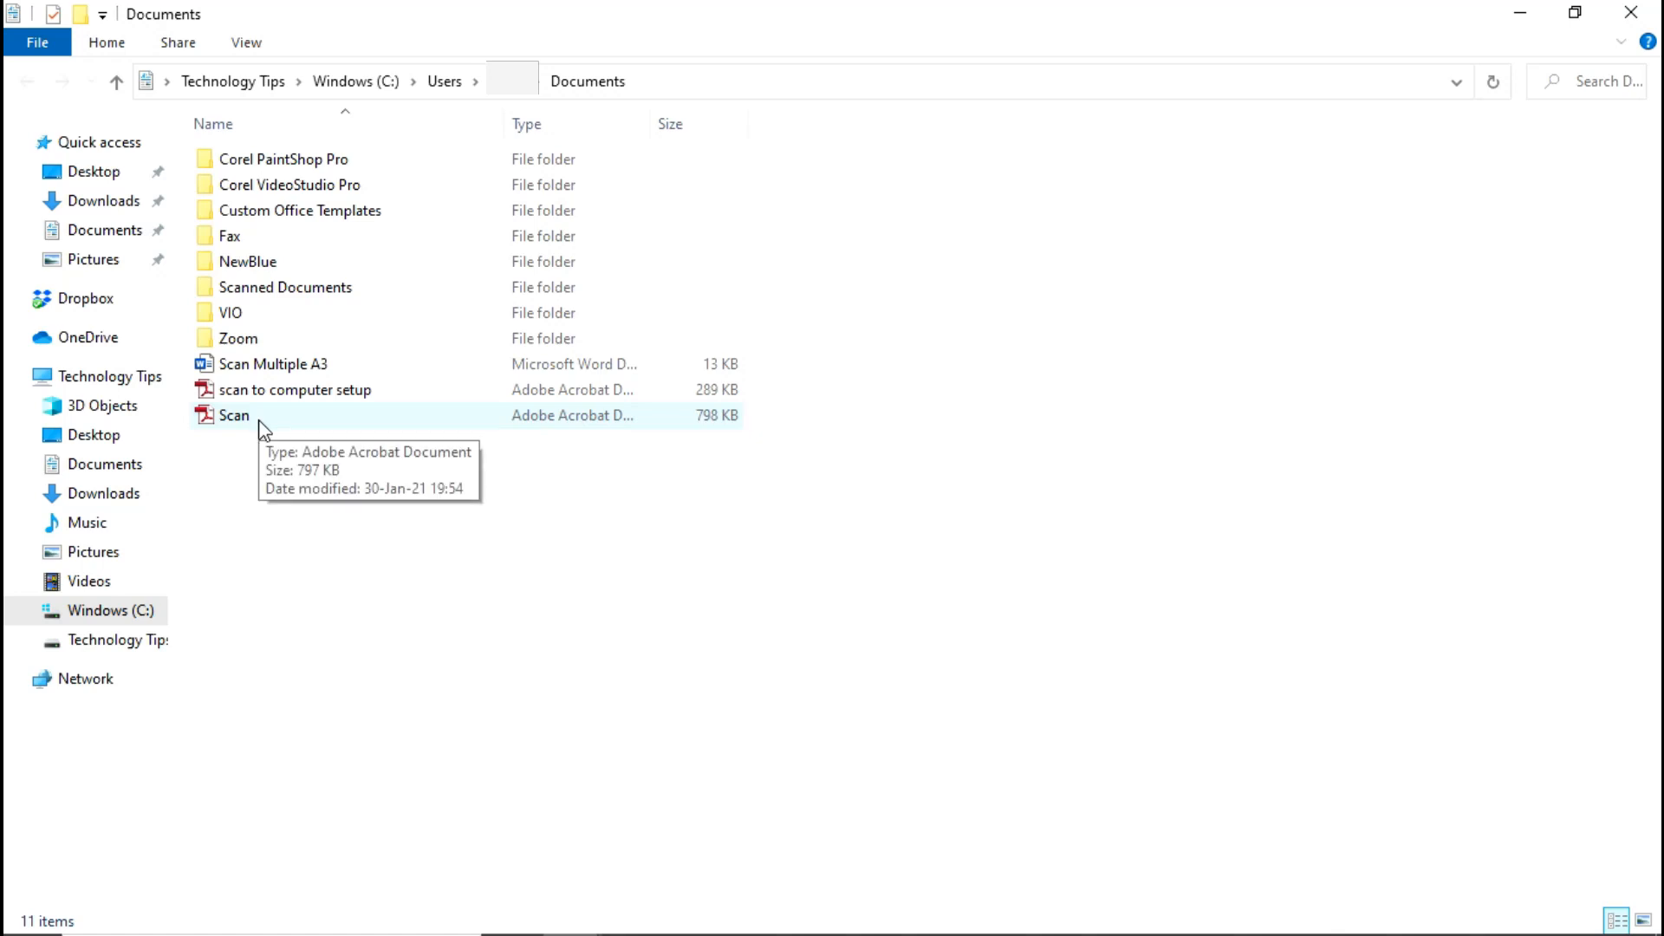
Open Scan.pdf from Documents in Adobe Acrobat Pro
double_click(229, 414)
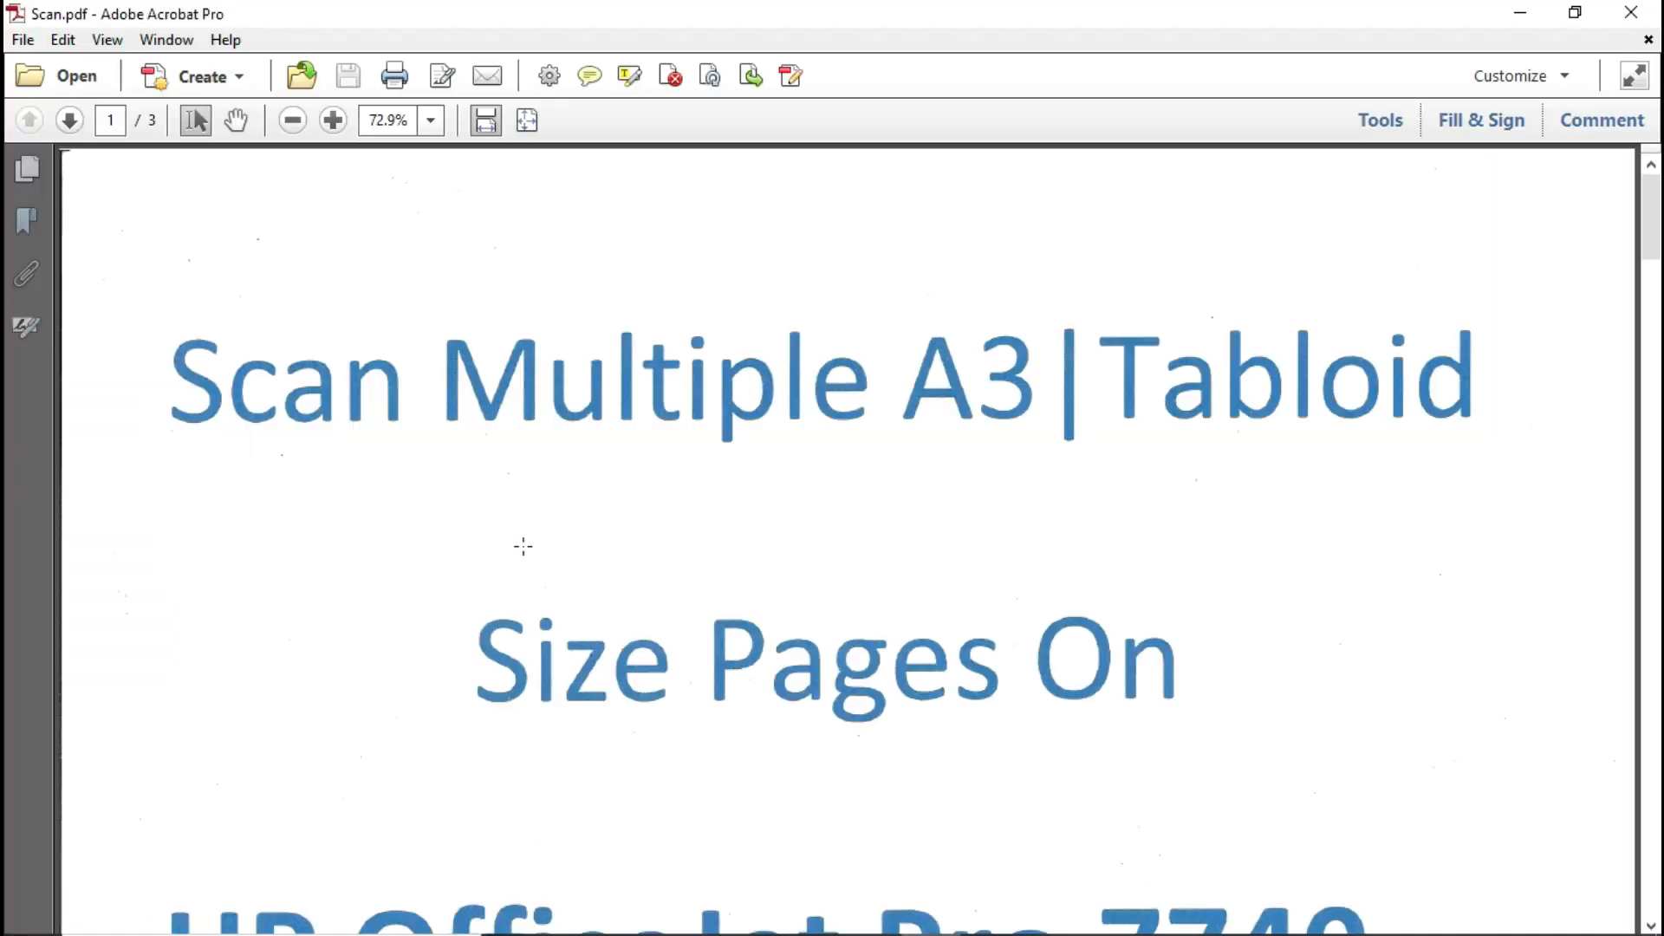
Zoom out to whole-page view and scroll through pages 1, 2 and 3 of Scan.pdf
click(333, 120)
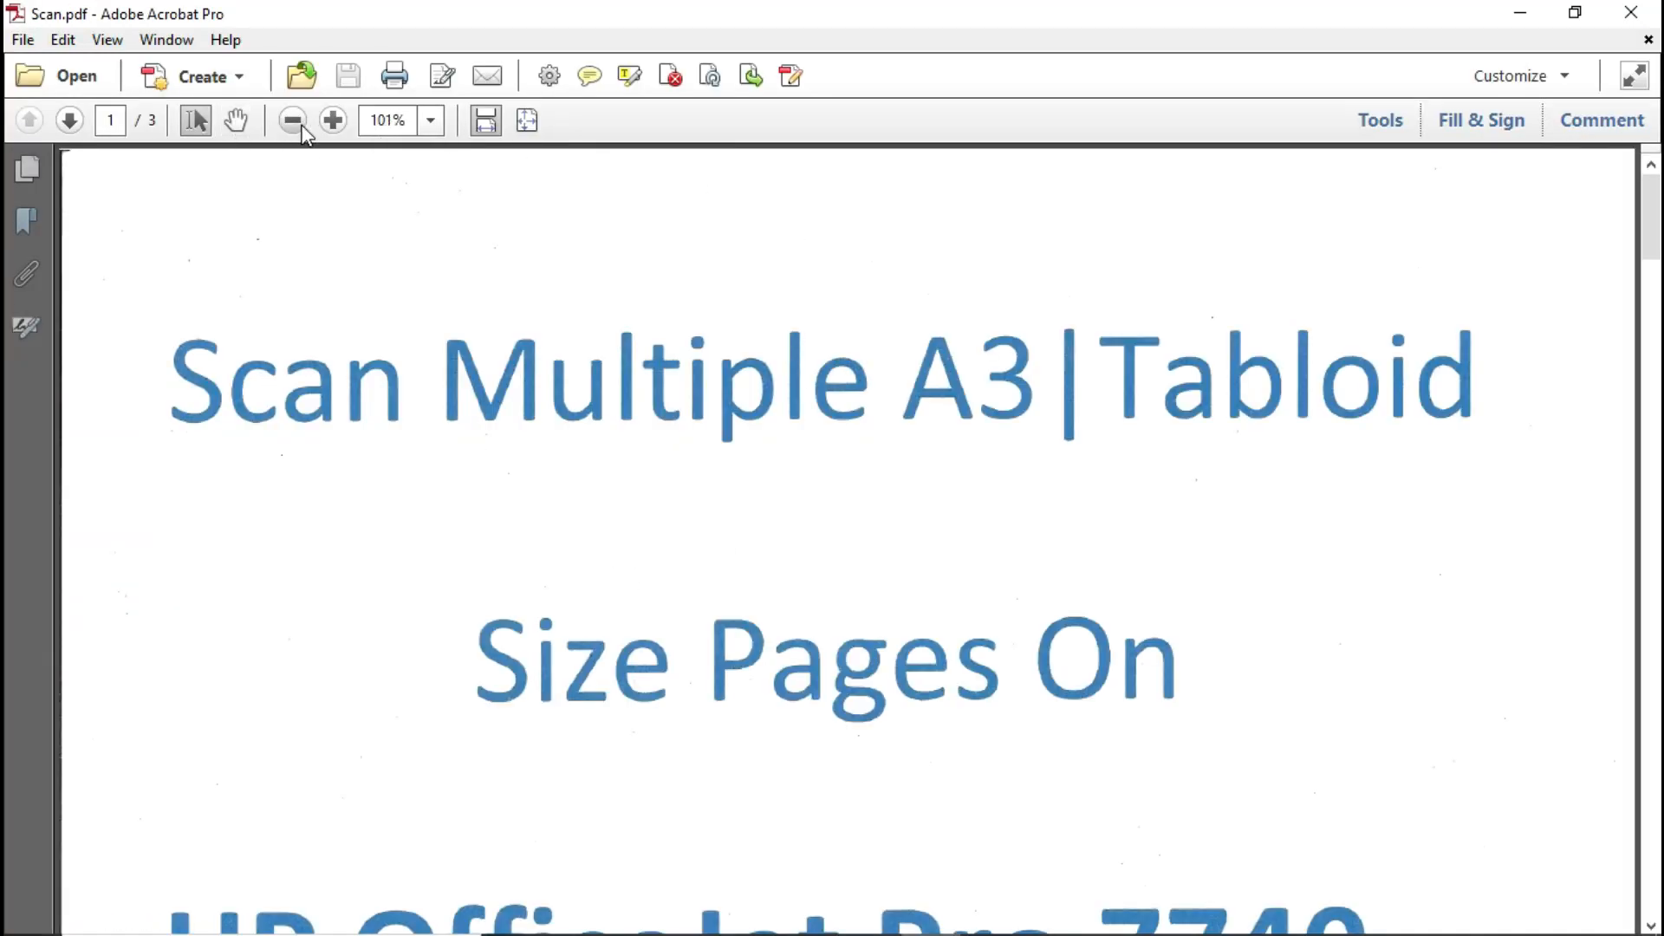
click(291, 120)
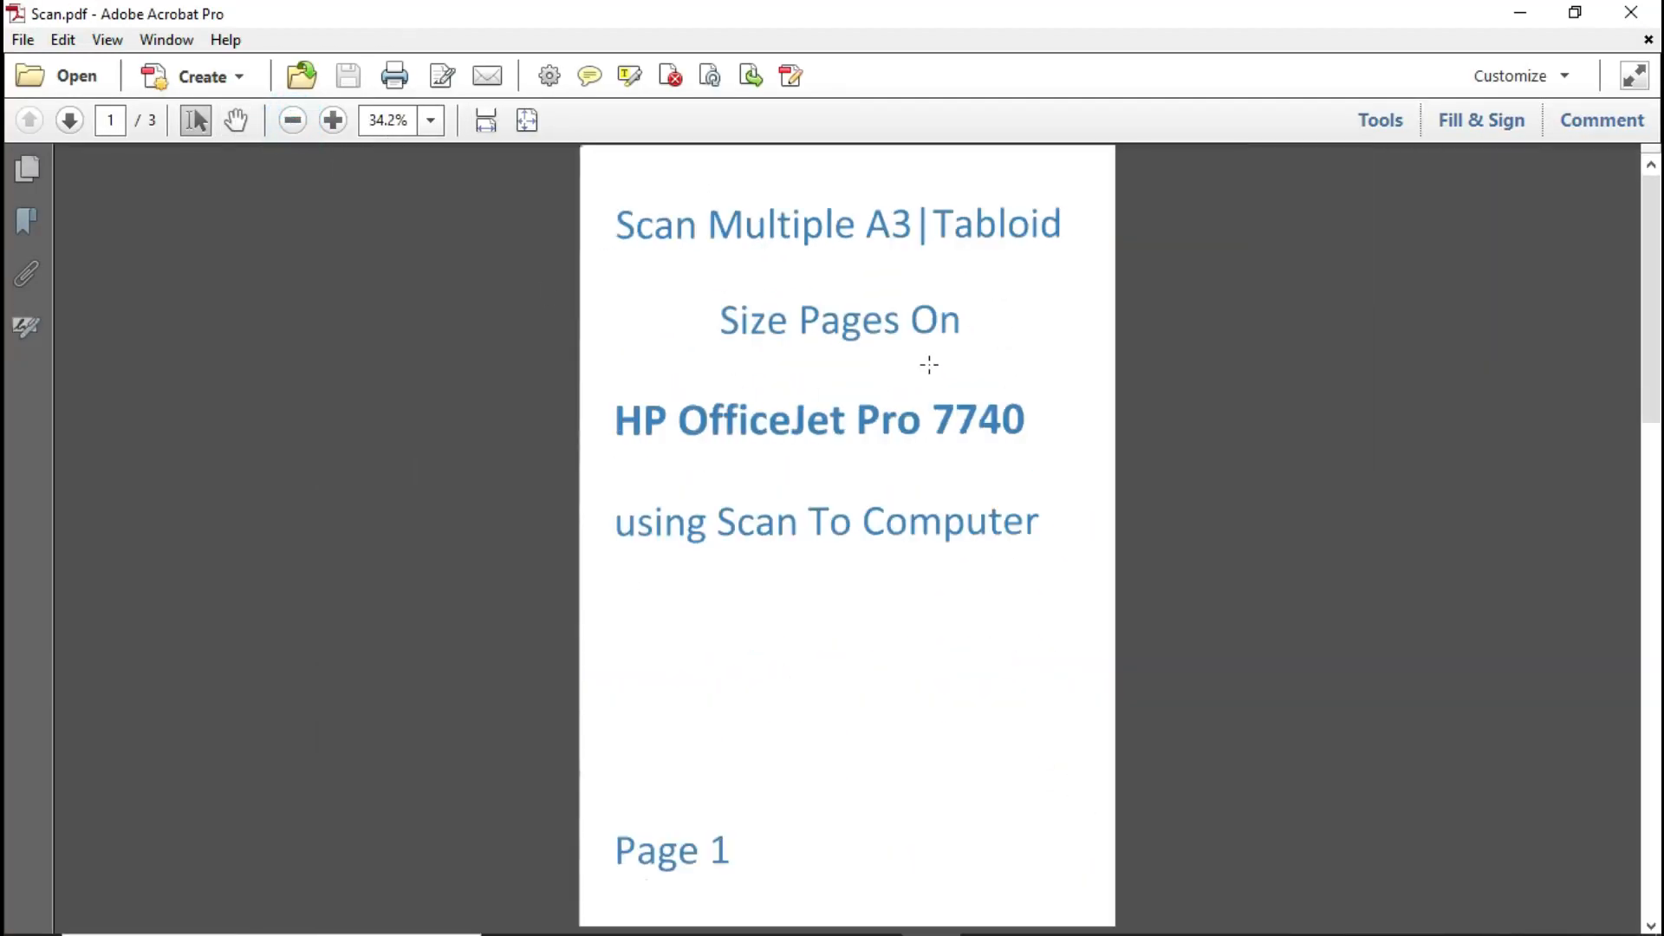
scroll(down, 3)
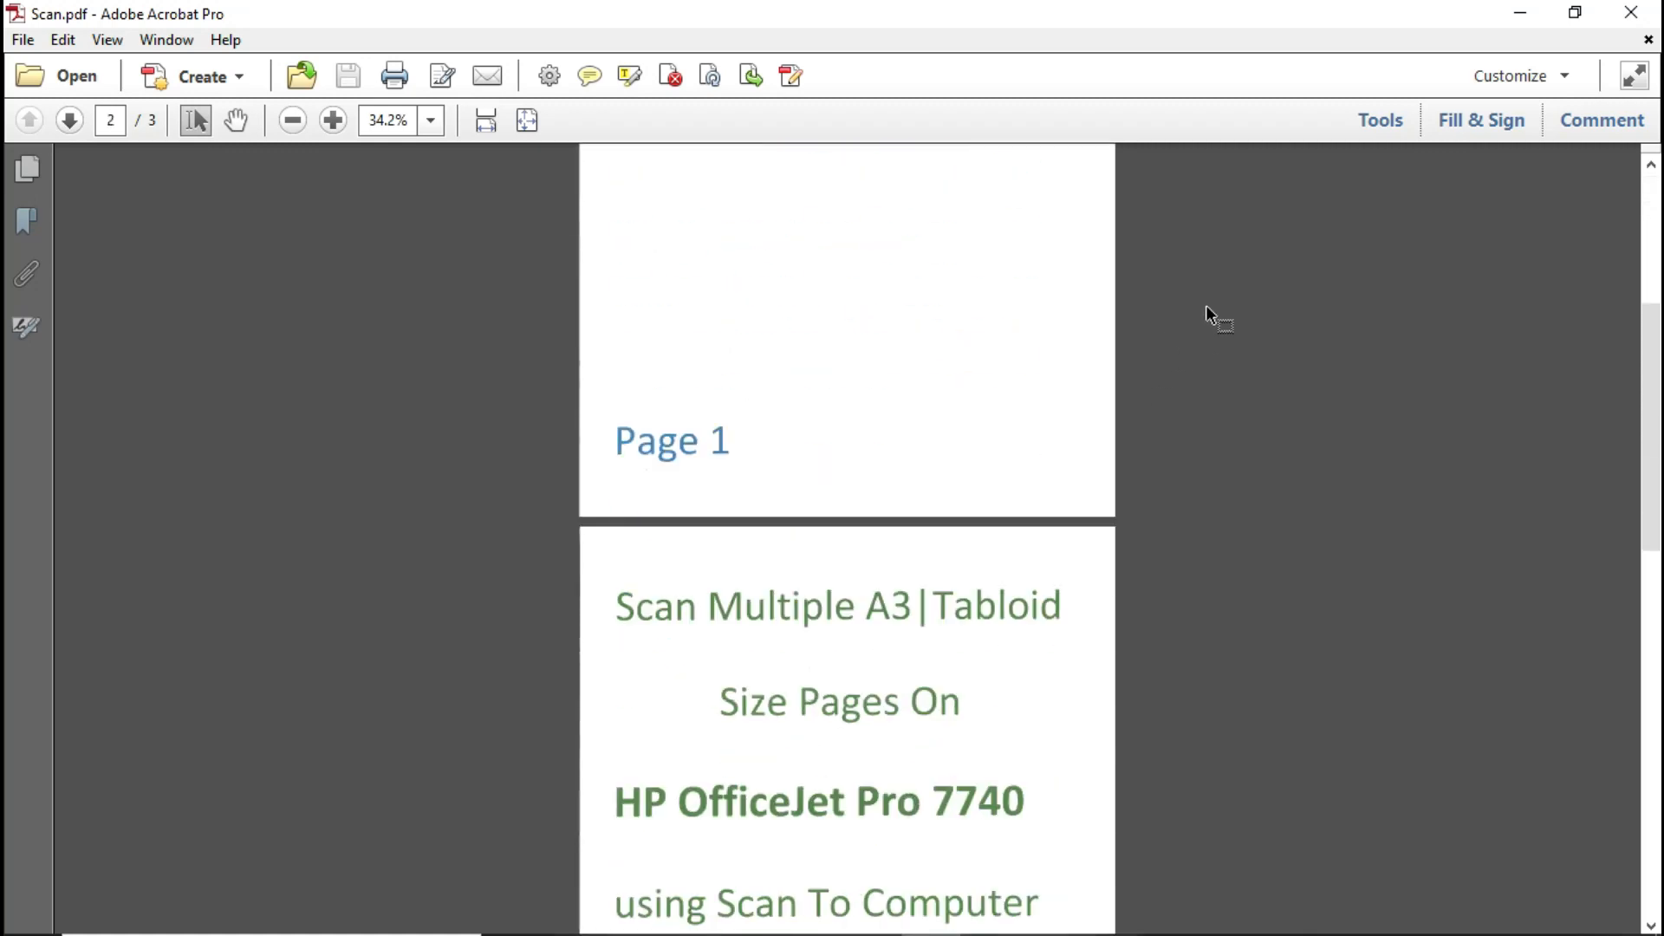
scroll(down, 3)
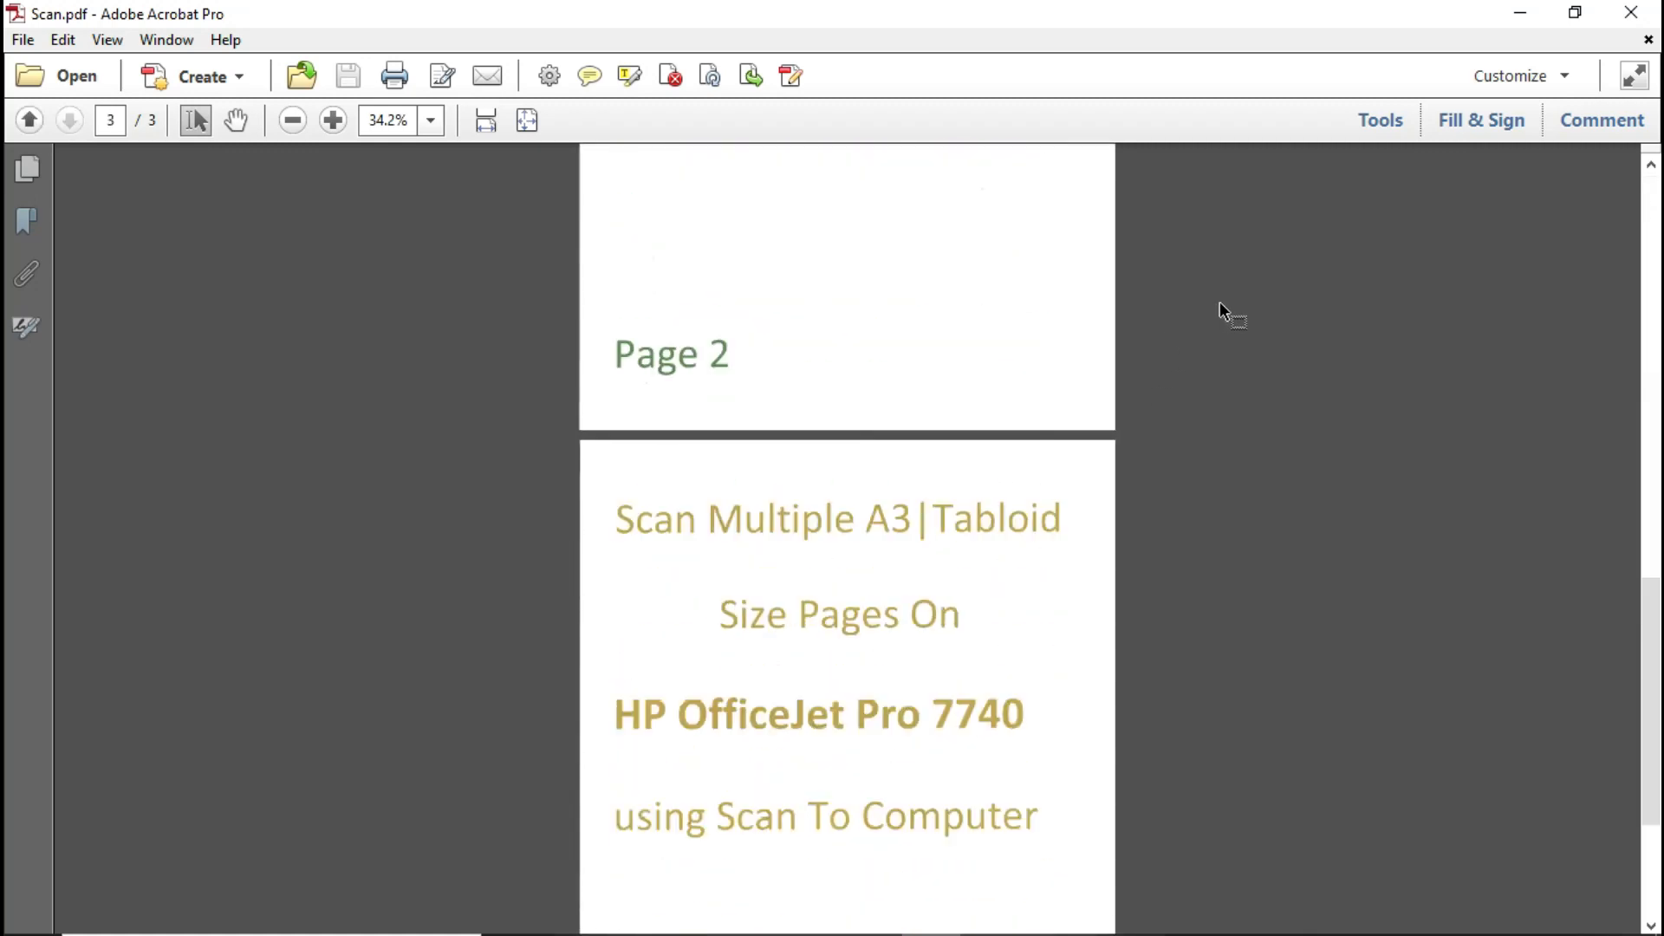
scroll(down, 3)
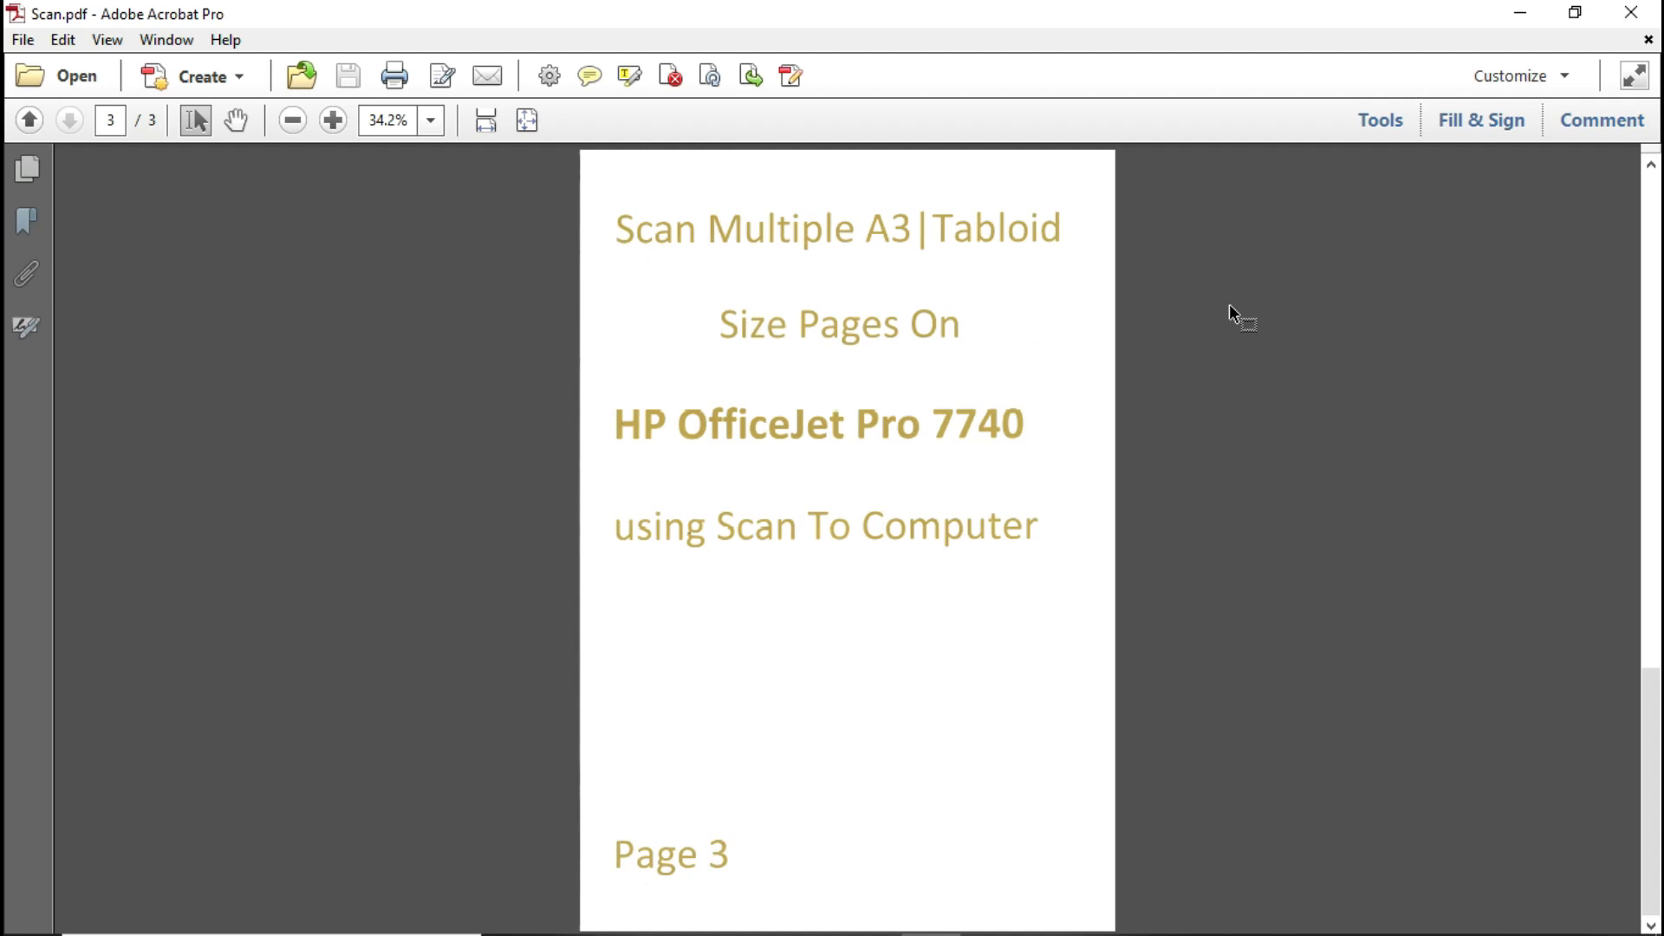
mouse_move(1427, 451)
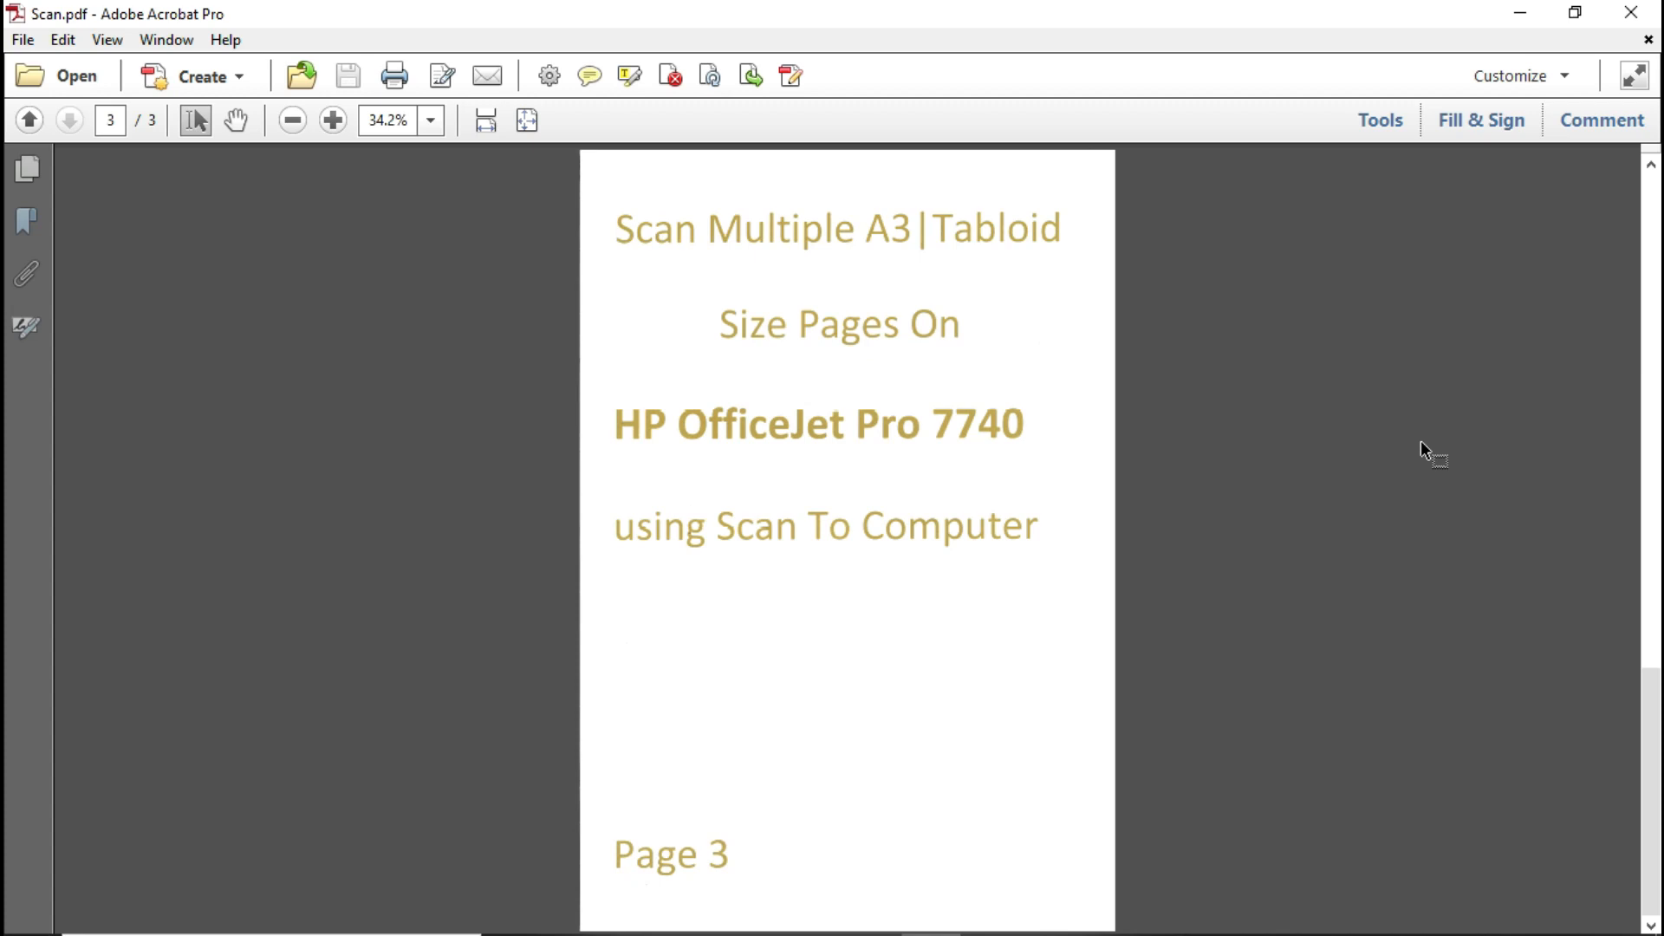
mouse_move(1353, 509)
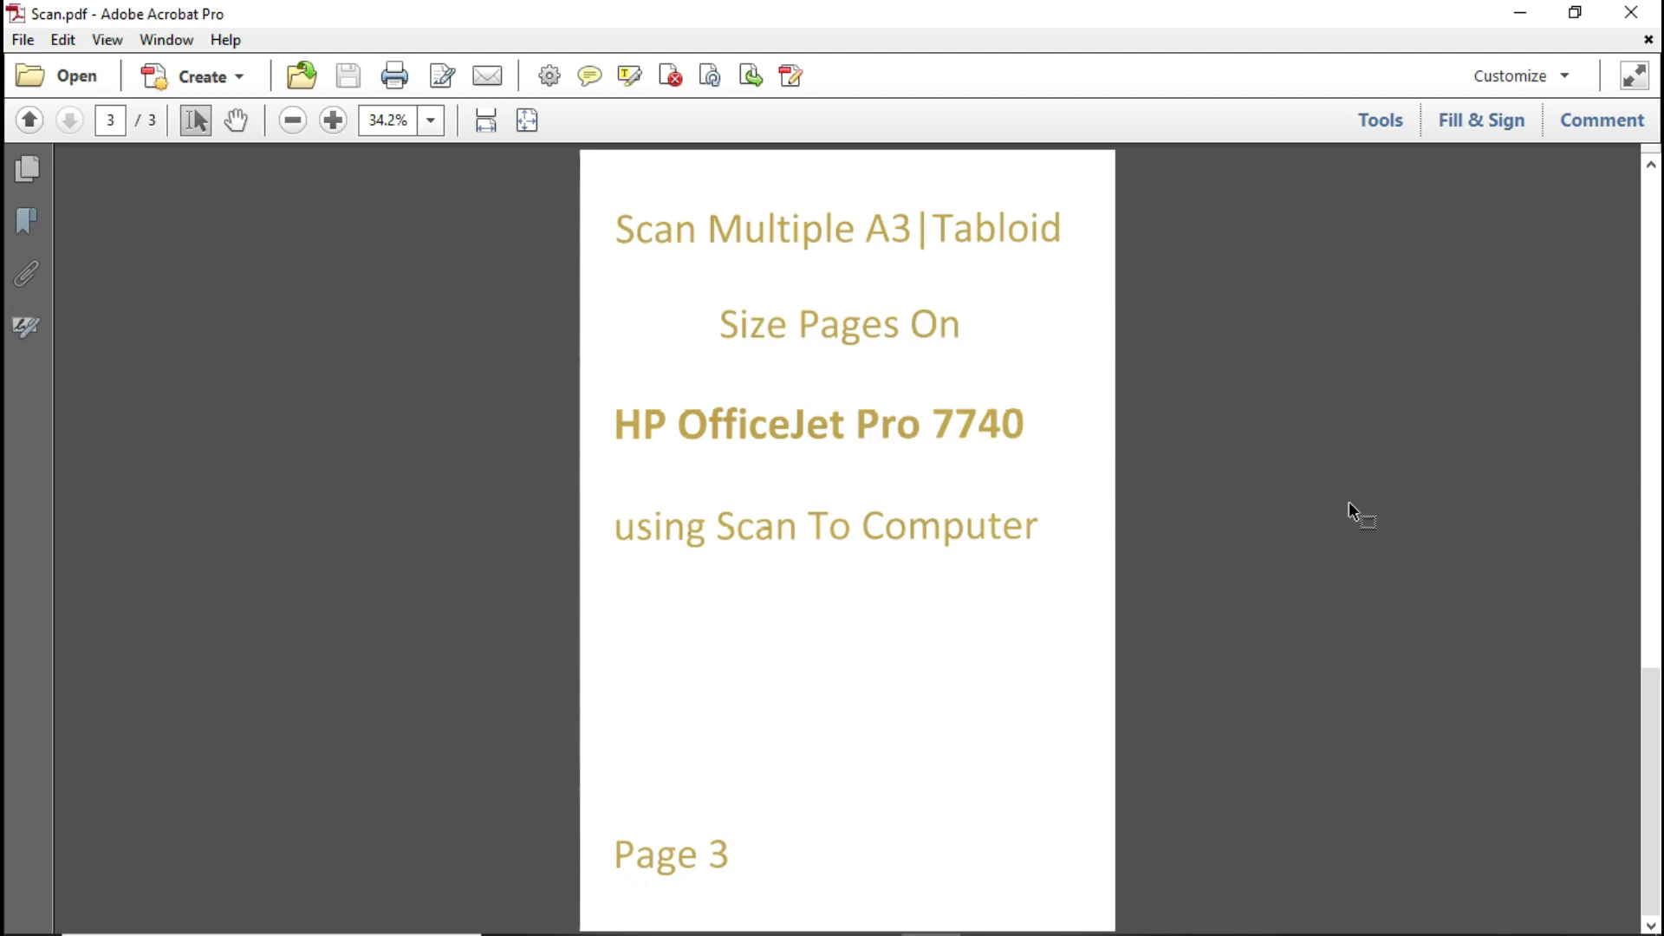